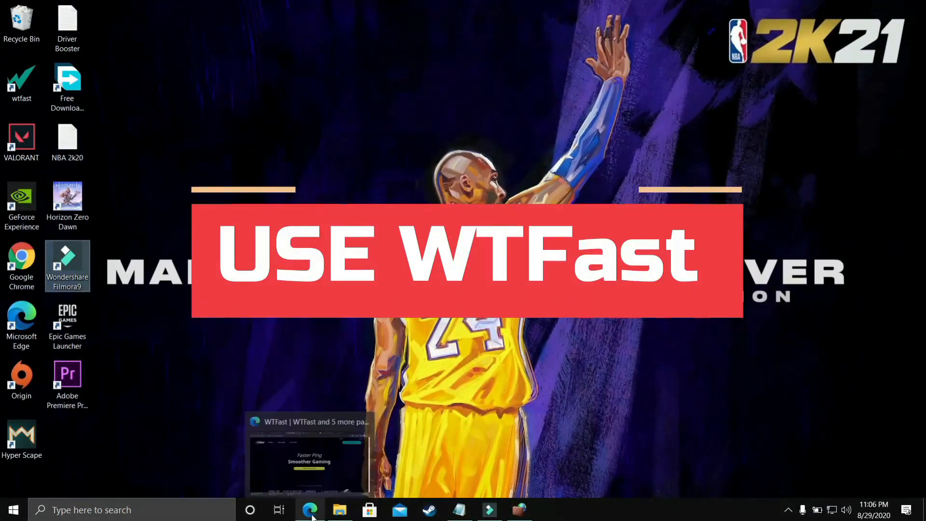
# Browse the wtfast.com homepage down to the testimonials, then move to the WTFast tutorial video
pyautogui.click(310, 510)
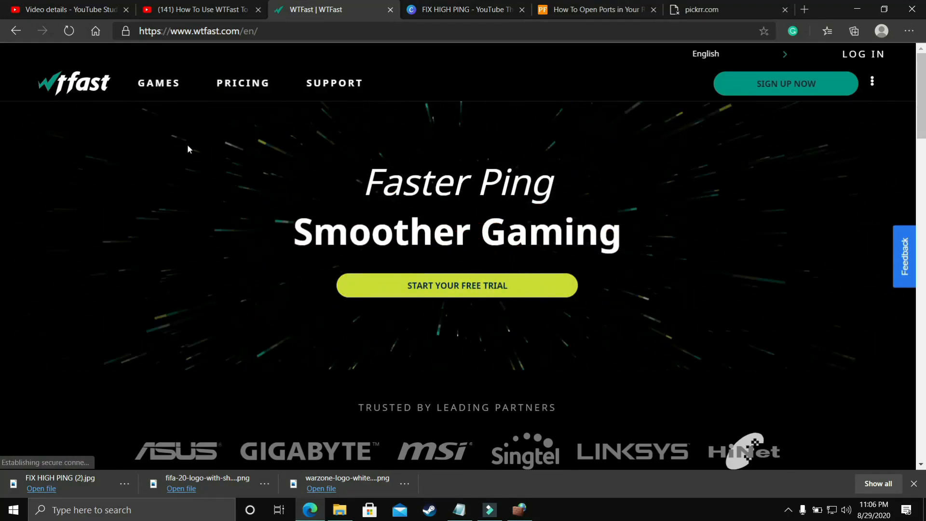
pyautogui.scroll(-3)
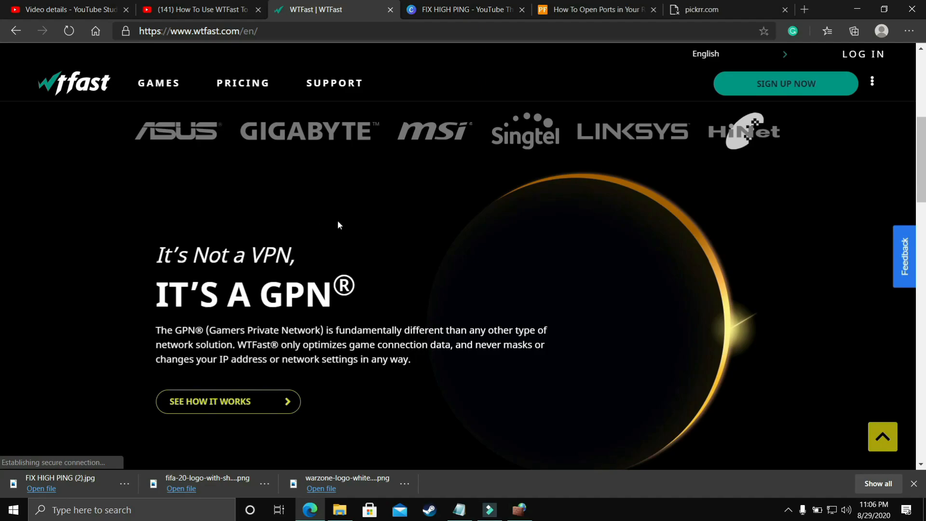
pyautogui.scroll(-3)
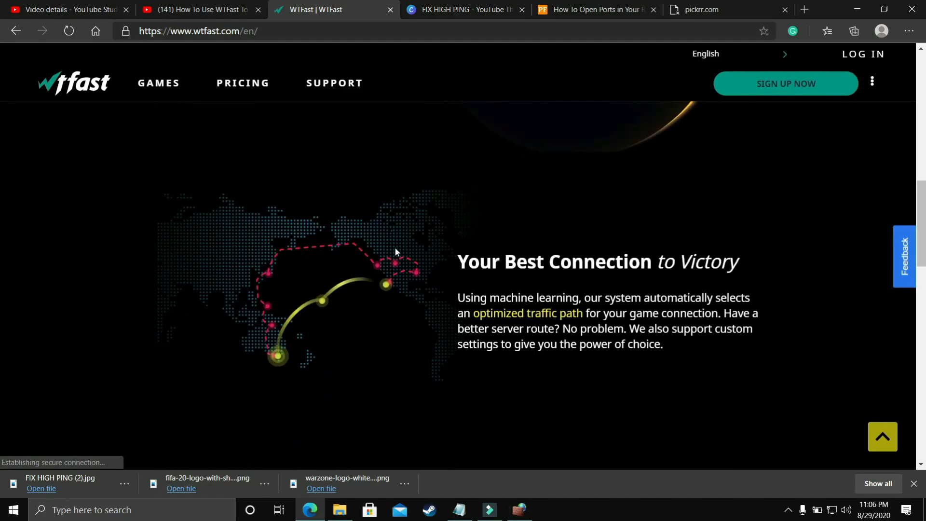
pyautogui.scroll(-3)
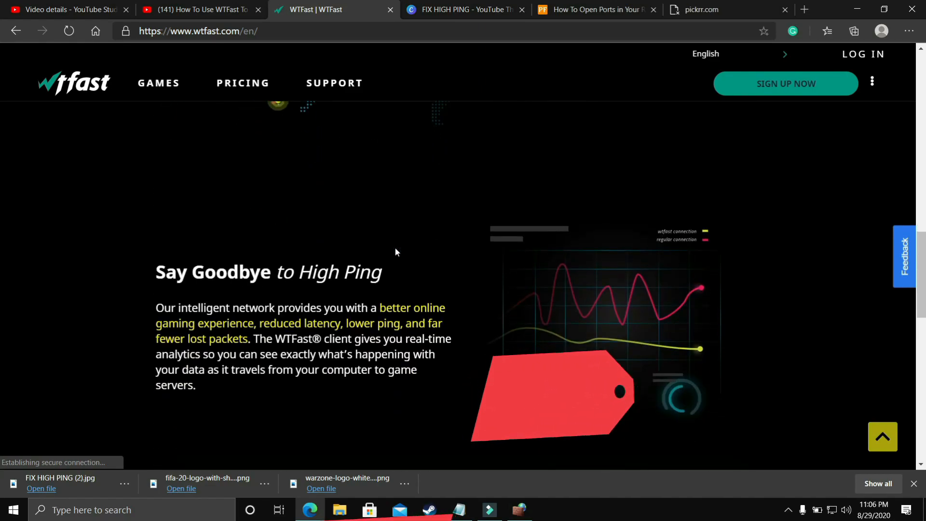
pyautogui.scroll(-3)
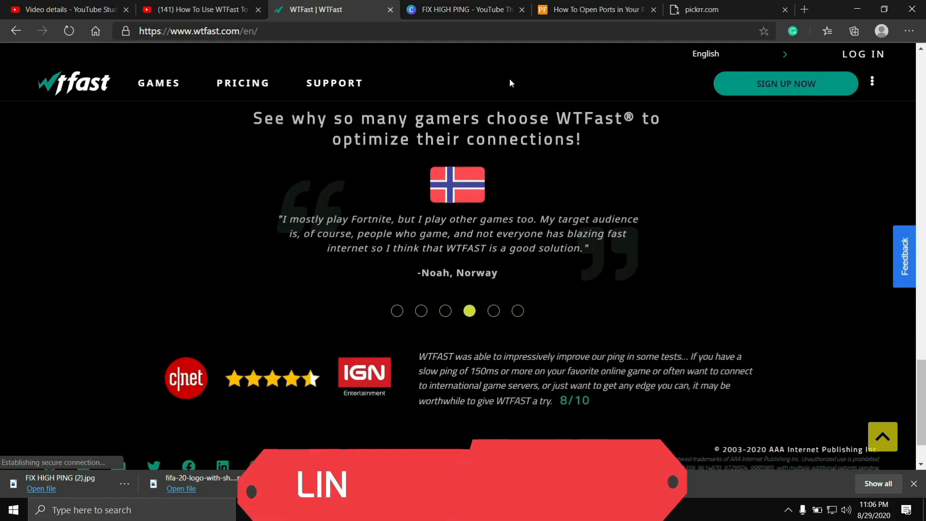
pyautogui.click(198, 10)
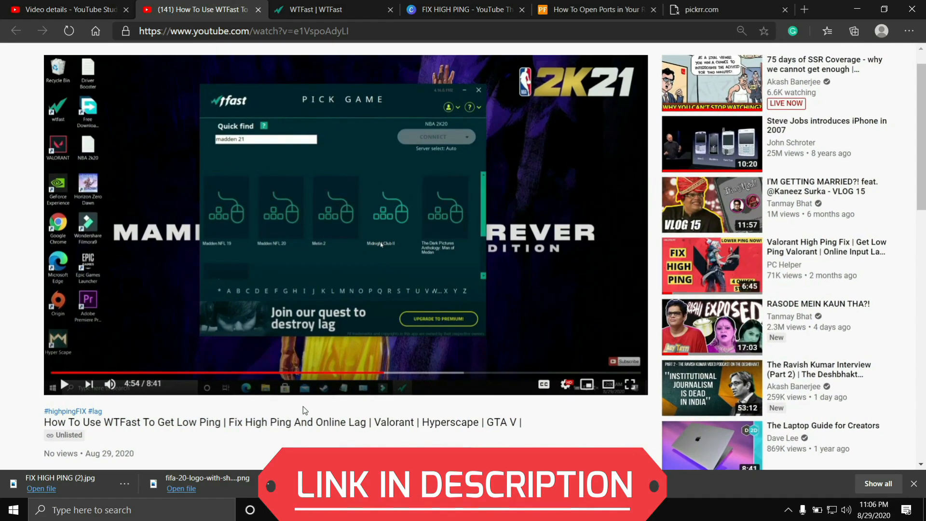
# Scroll the YouTube page of the How To Use WTFast To Get Low Ping video
pyautogui.scroll(-3)
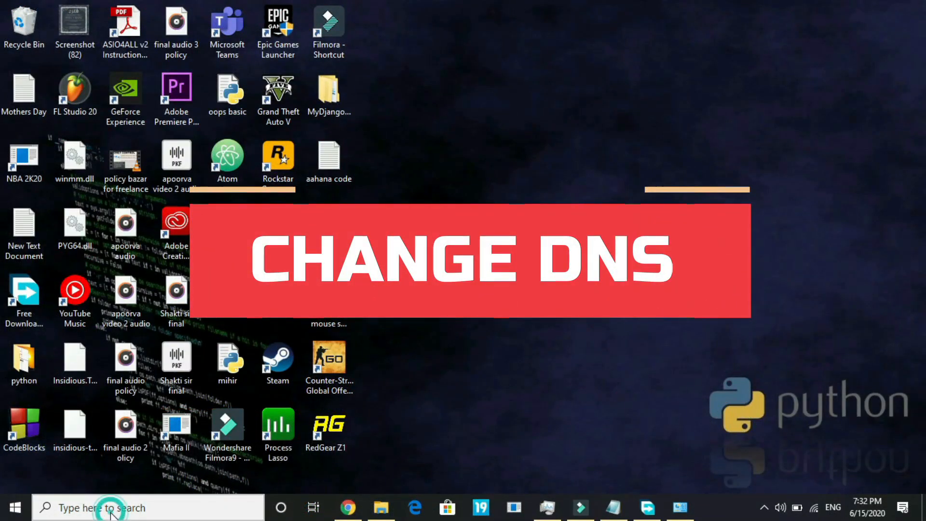
# Launch Command Prompt via a cmd search and run ping 1.1.1.1
pyautogui.write('cmd')
pyautogui.write('ping 1.1.')
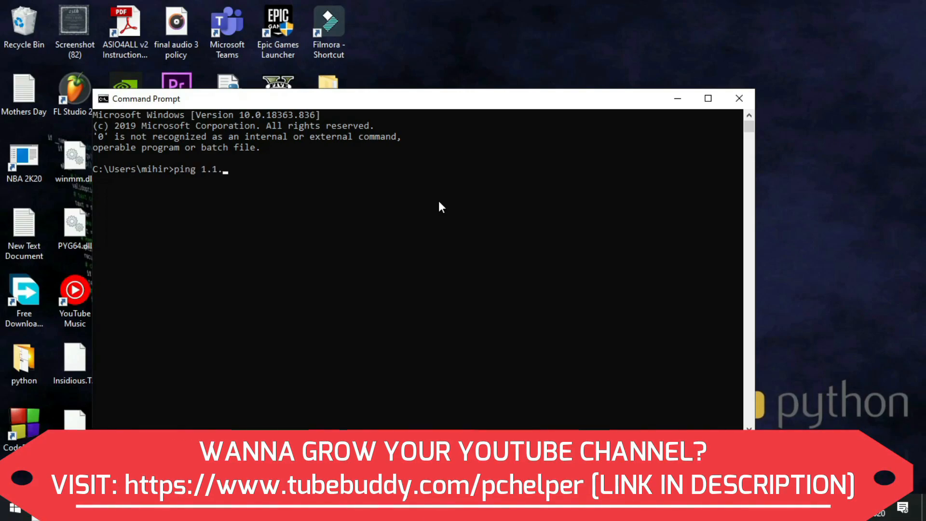
pyautogui.press('Enter')
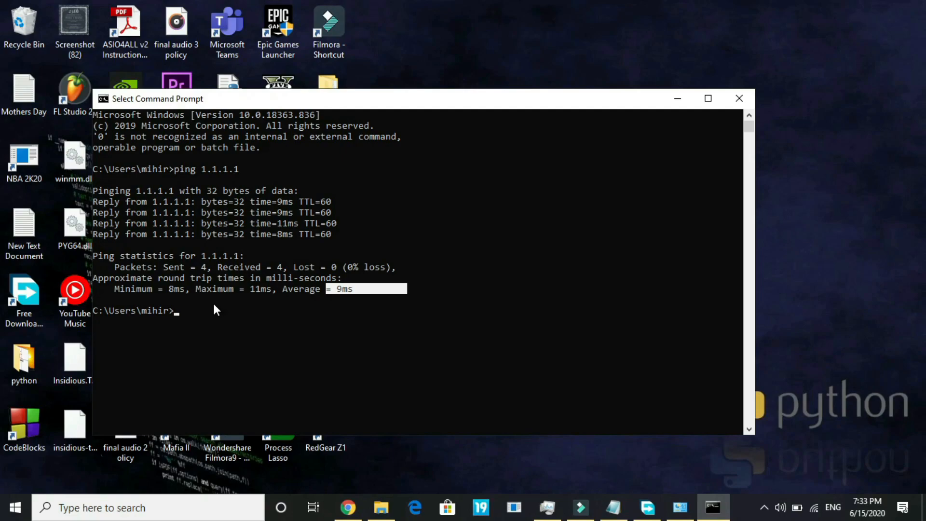
# Run ping 8.8.8.8 and highlight the 1.1.1.1 statistics line for comparison (9 ms vs 26 ms)
pyautogui.write('pi')
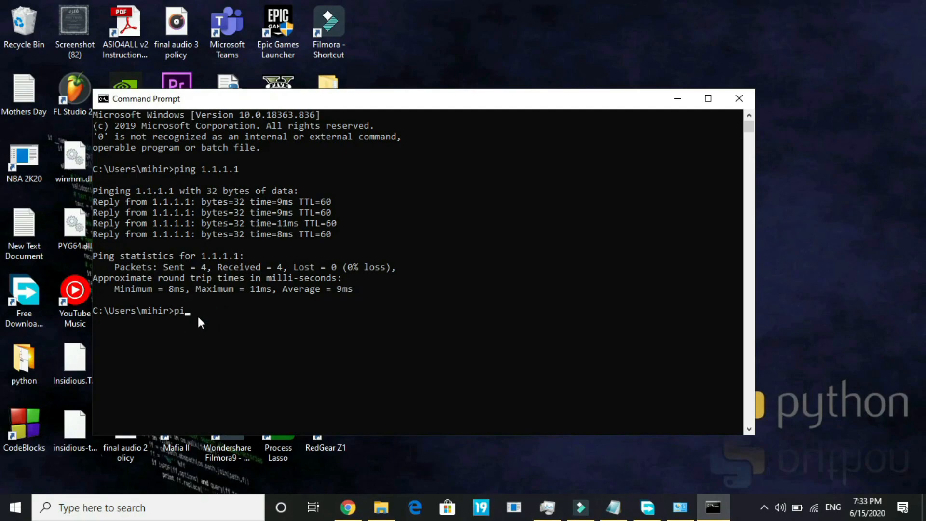
pyautogui.write('ng 8.8.8.8')
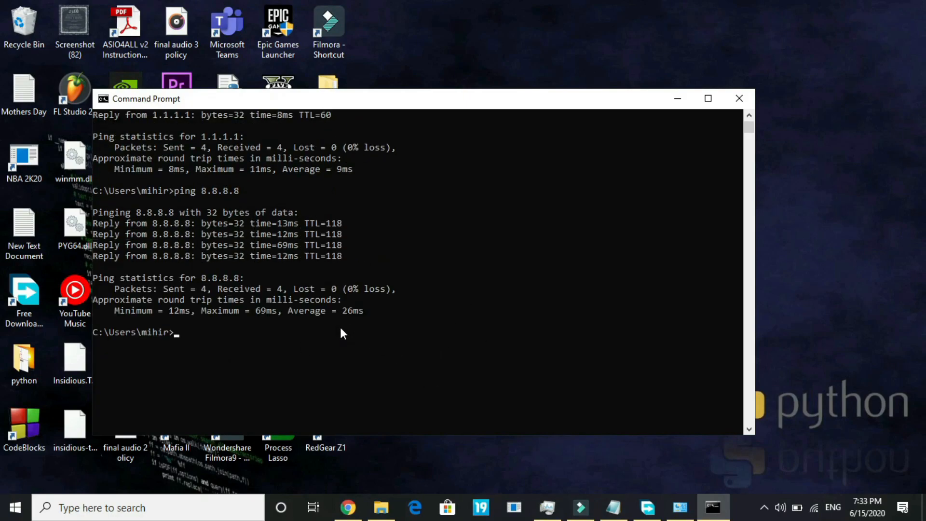
pyautogui.moveTo(331, 195)
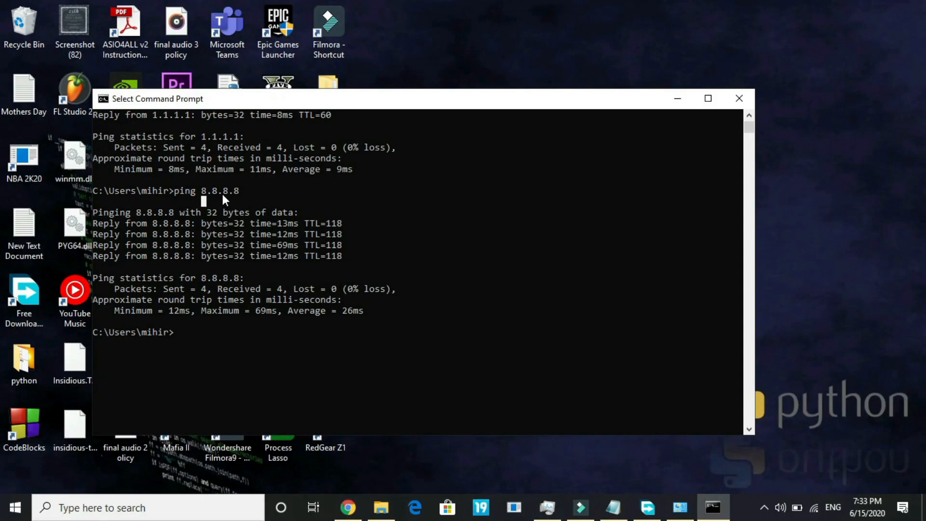
pyautogui.doubleClick(188, 136)
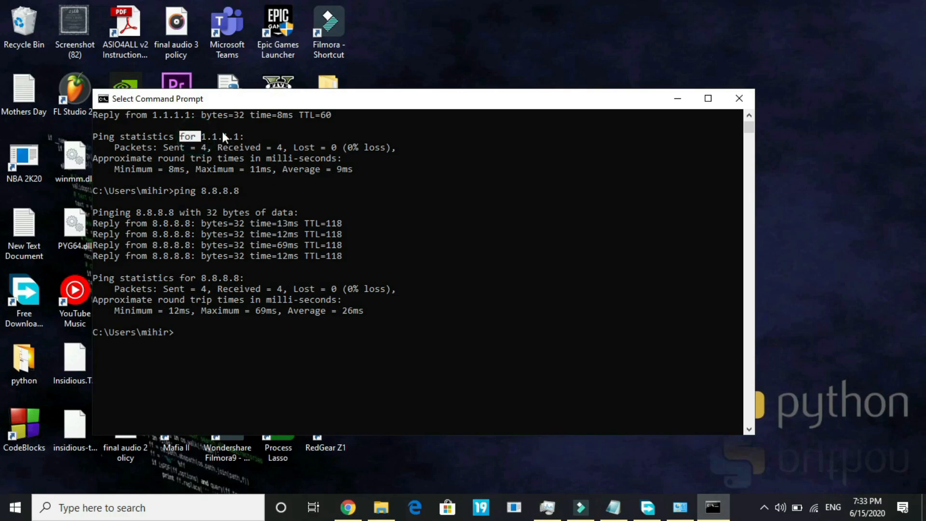
pyautogui.moveTo(242, 138)
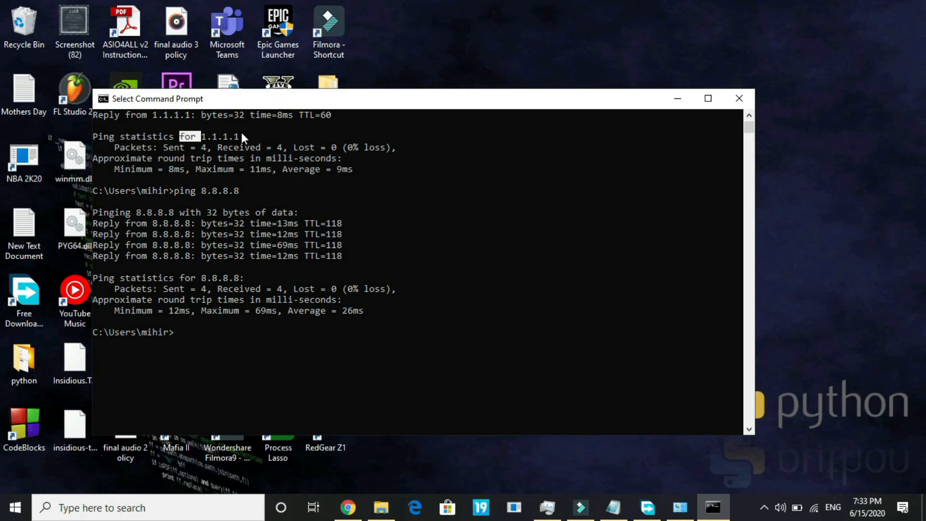
# Find Network Connections and select Internet Protocol Version 4 (TCP/IPv4) in the Wi-Fi properties
pyautogui.click(133, 508)
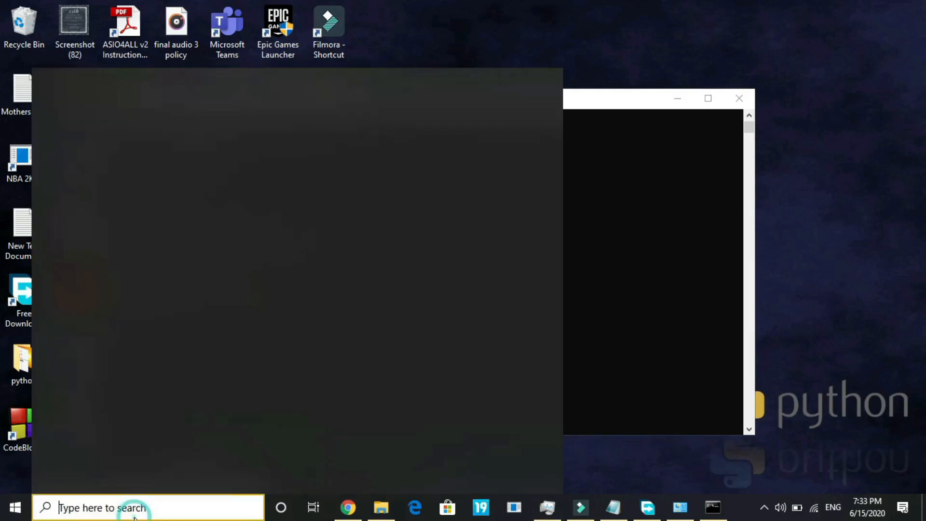
pyautogui.write('netwo')
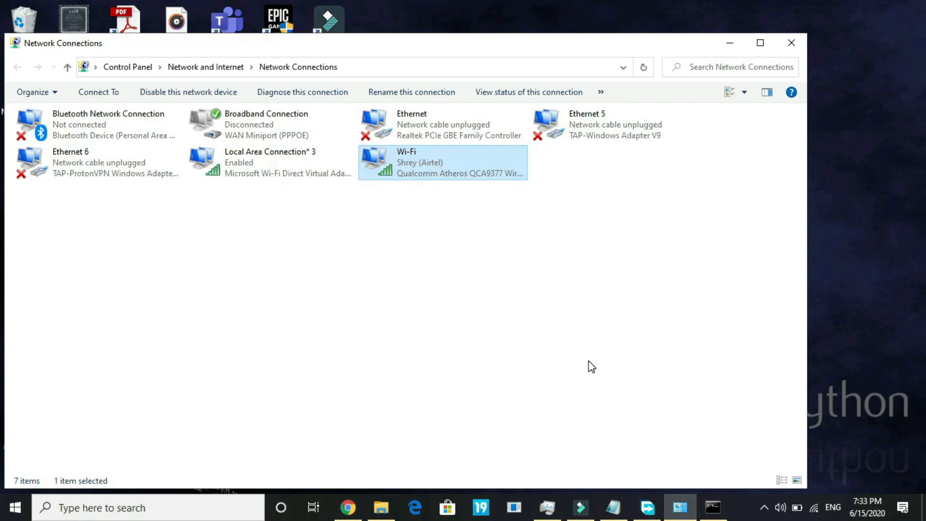
pyautogui.moveTo(414, 167)
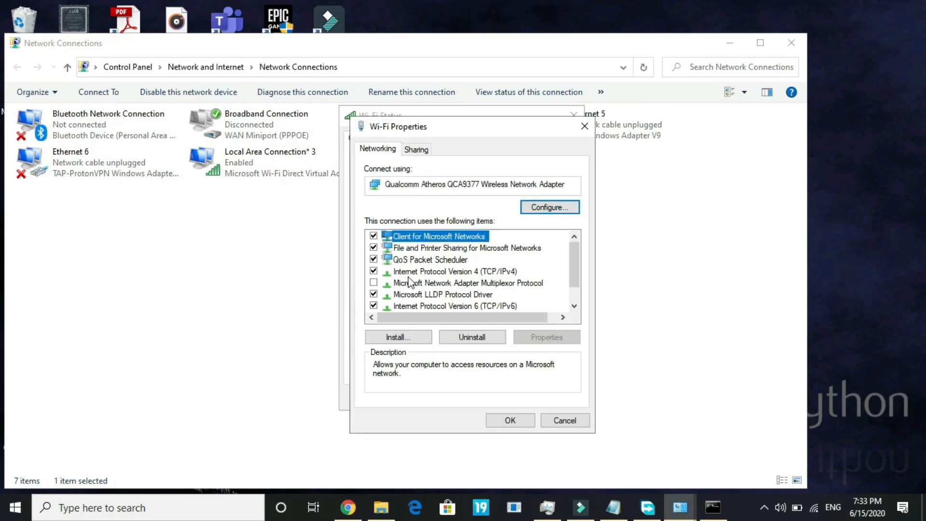
pyautogui.click(454, 271)
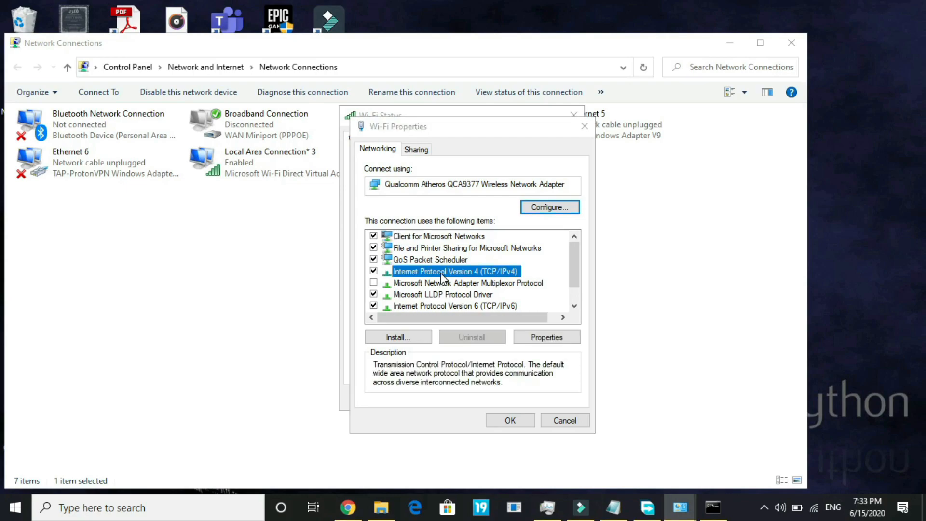
# Set the Wi-Fi IPv4 DNS servers manually to preferred 1.1.1.1 plus an alternate and confirm
pyautogui.click(546, 336)
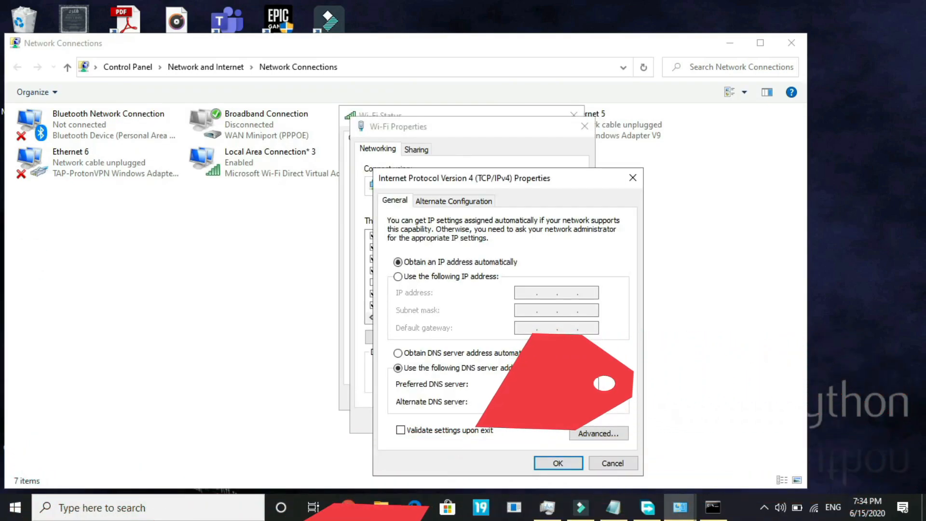
pyautogui.write('1.1.1.1')
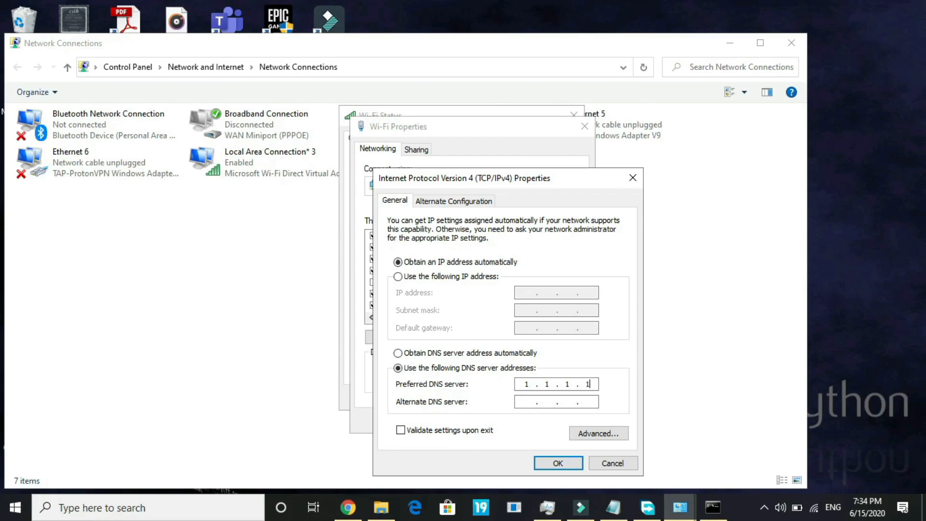
pyautogui.write('1.1.4.4')
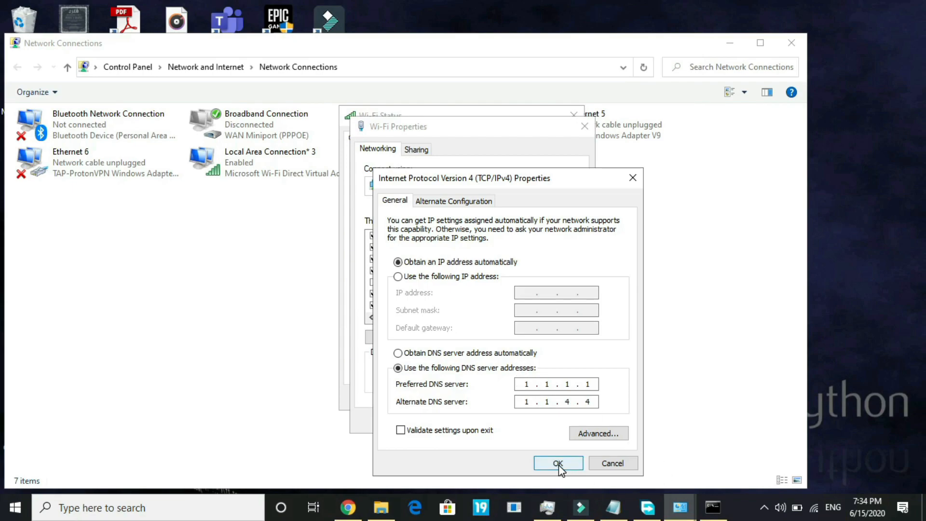
pyautogui.click(557, 463)
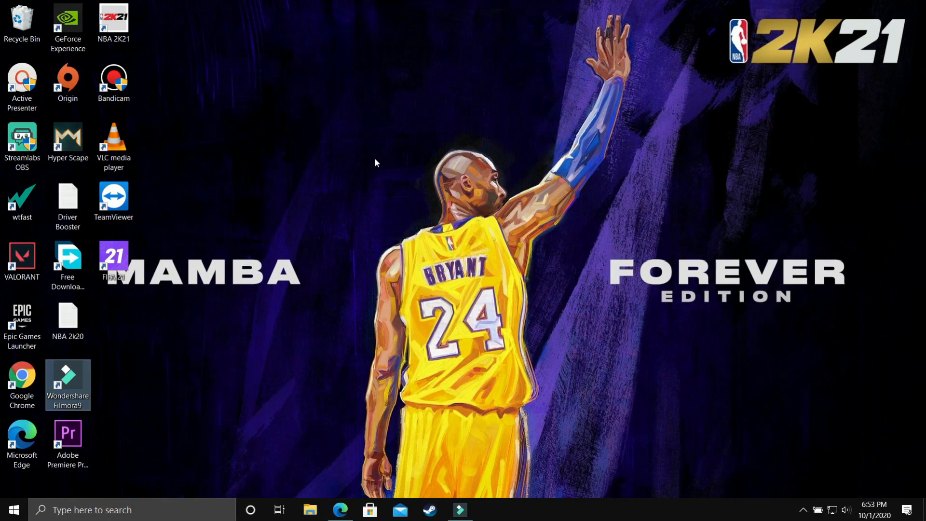
pyautogui.moveTo(391, 337)
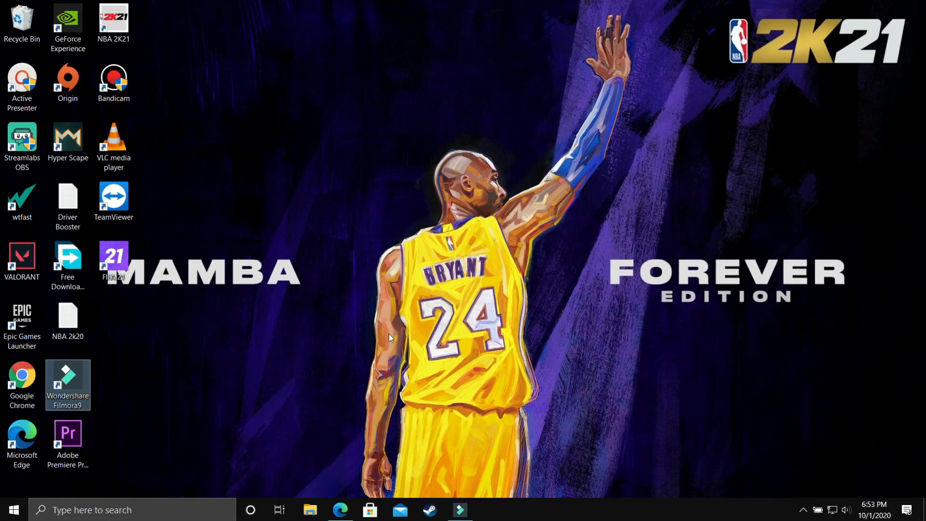
# Bring the Edge window with the Rogue Company ports search back to the front
pyautogui.click(341, 509)
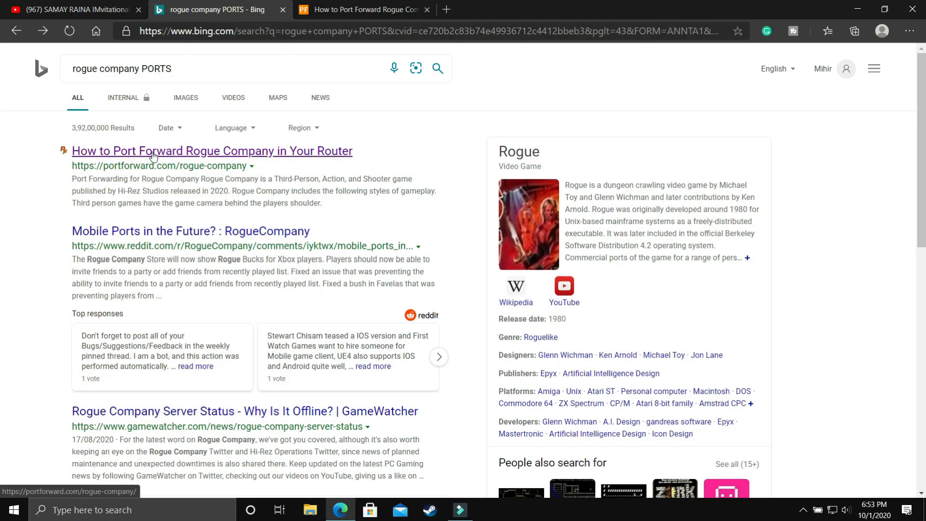
# Locate the Rogue Company PC ports (TCP 9000-9999, UDP 9002-9999) on portforward.com and search Start for firewall
pyautogui.click(211, 151)
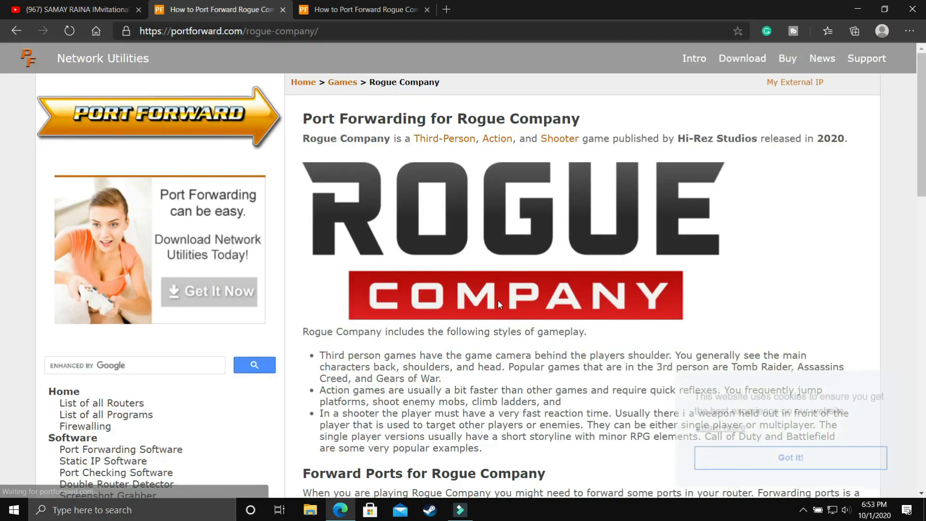
pyautogui.scroll(-3)
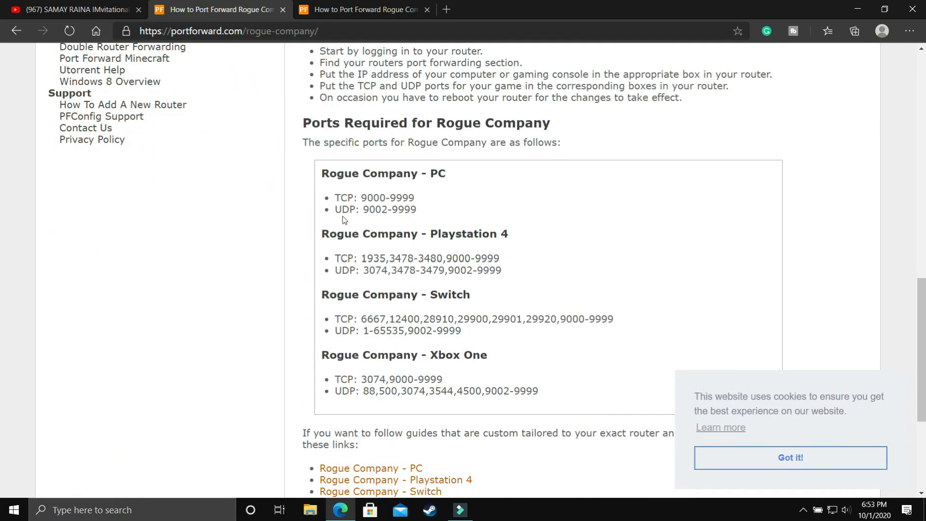
pyautogui.moveTo(334, 198); pyautogui.dragTo(417, 209)
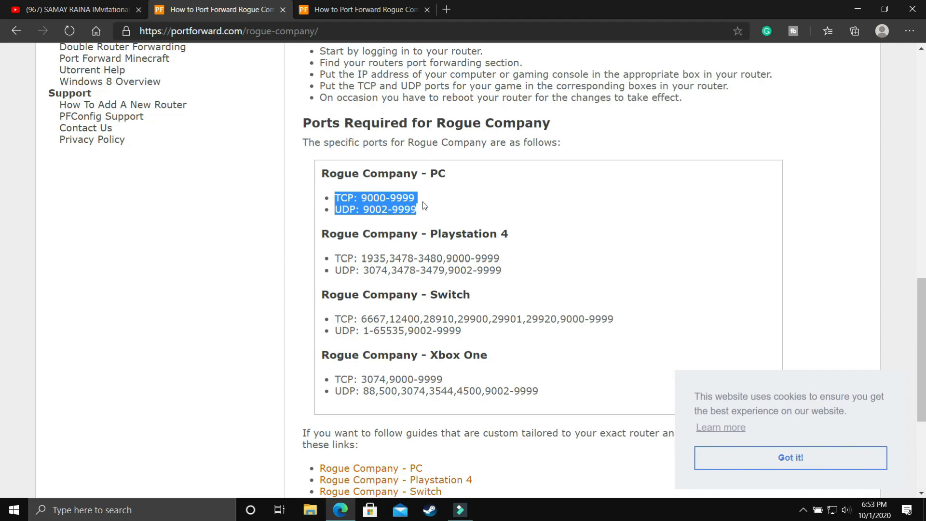
pyautogui.click(350, 198)
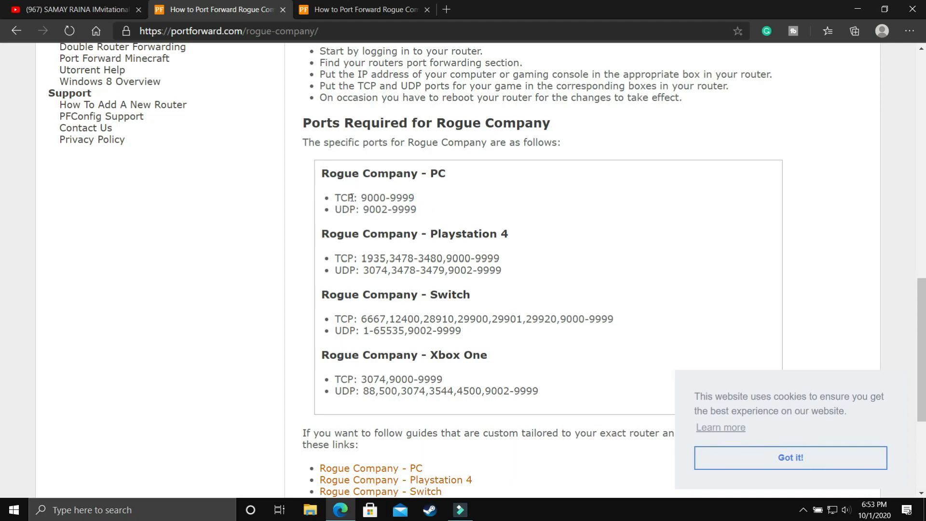
pyautogui.doubleClick(327, 234)
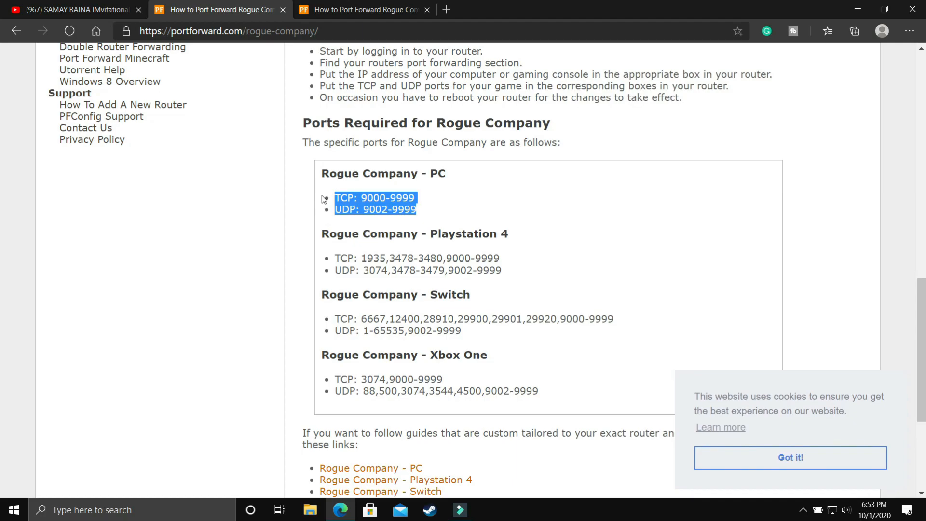
pyautogui.click(362, 198)
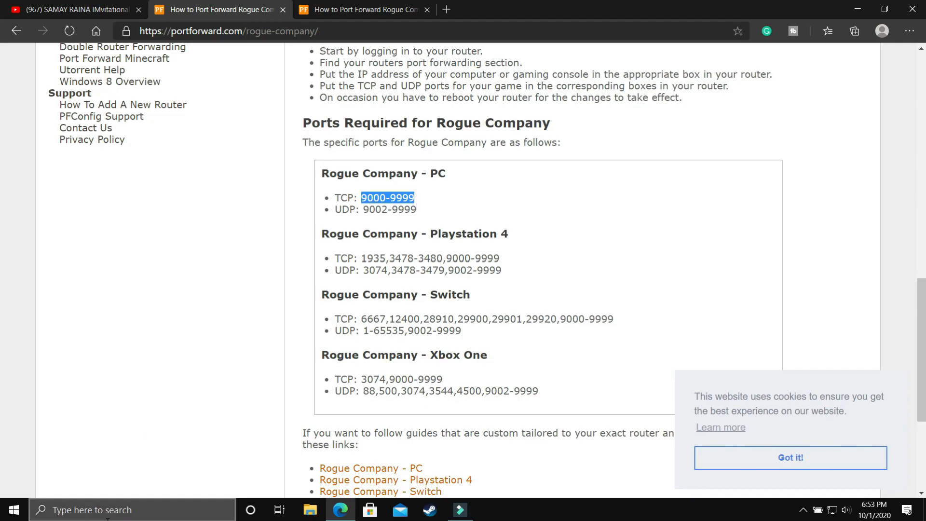
pyautogui.write('firewa')
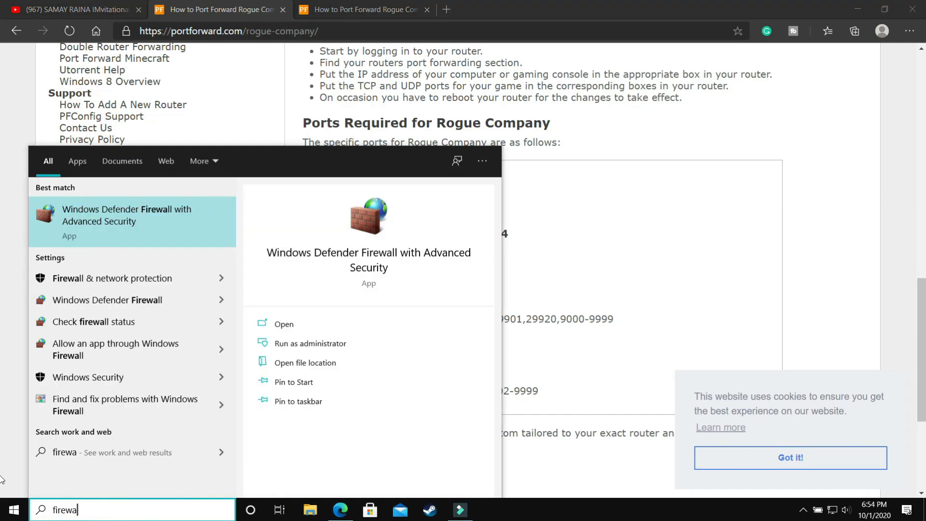
# In Inbound Rules, start a new port-based rule for TCP ports 9000-9999
pyautogui.click(153, 213)
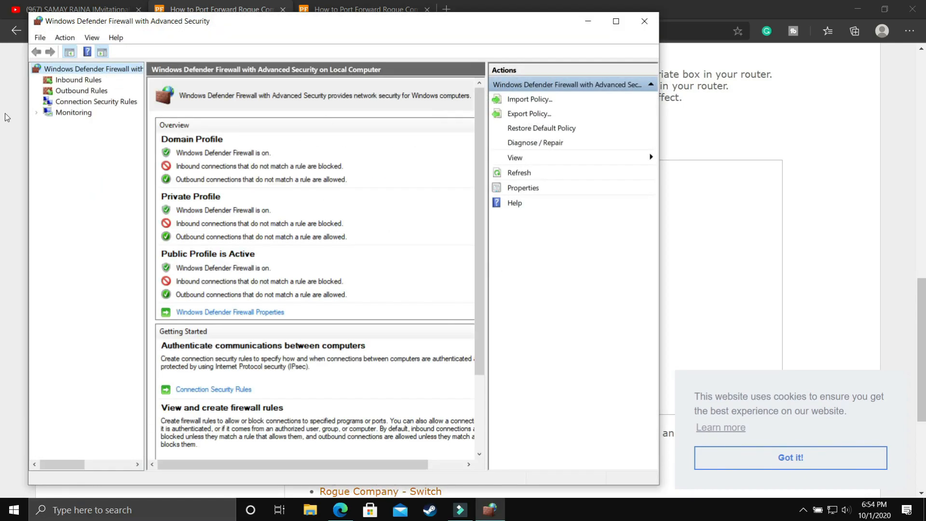
pyautogui.click(78, 80)
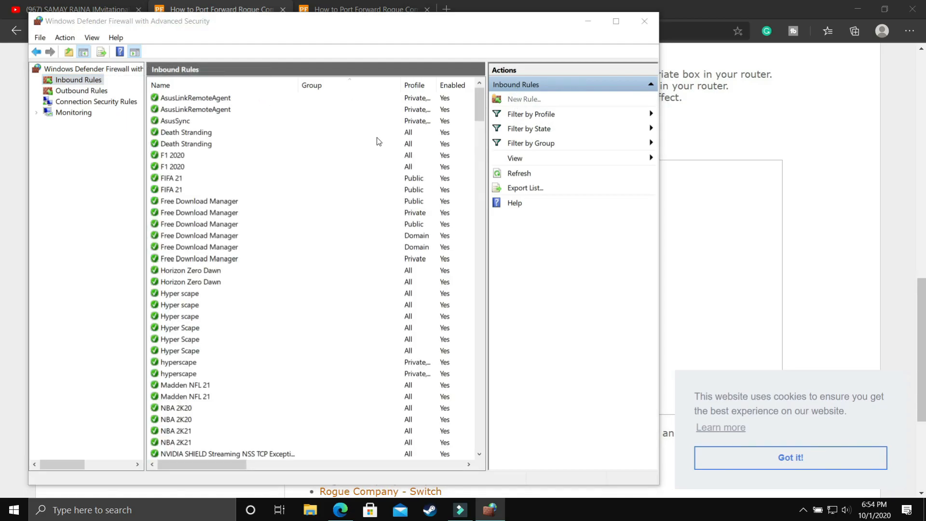
pyautogui.click(523, 98)
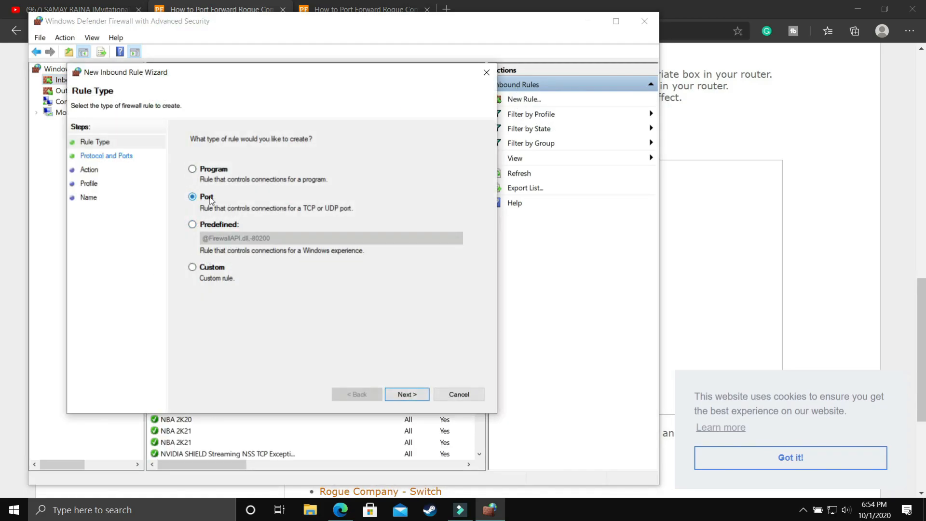
pyautogui.click(406, 394)
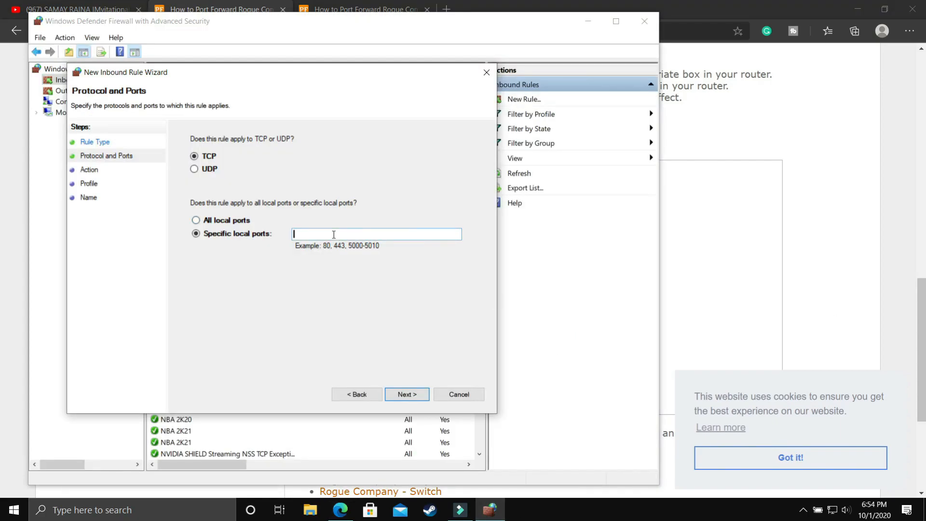
pyautogui.write('9000-9999')
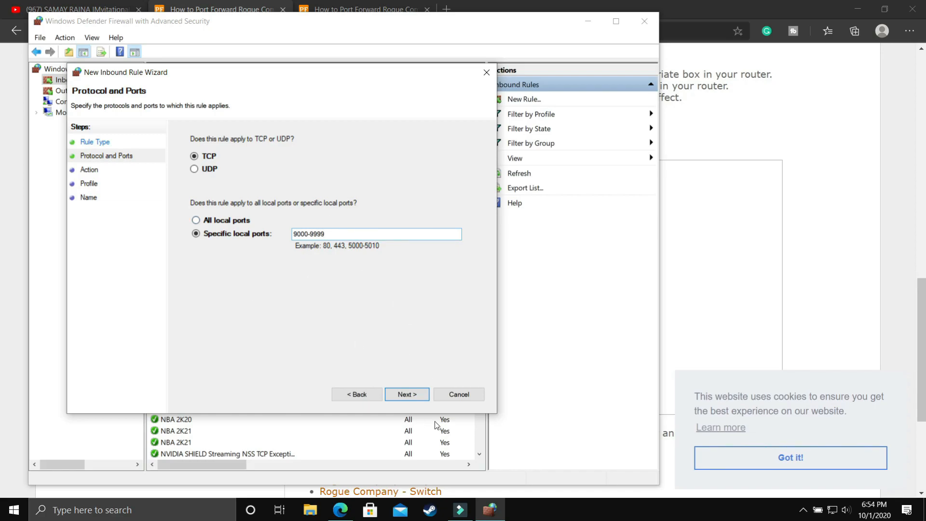
pyautogui.click(406, 394)
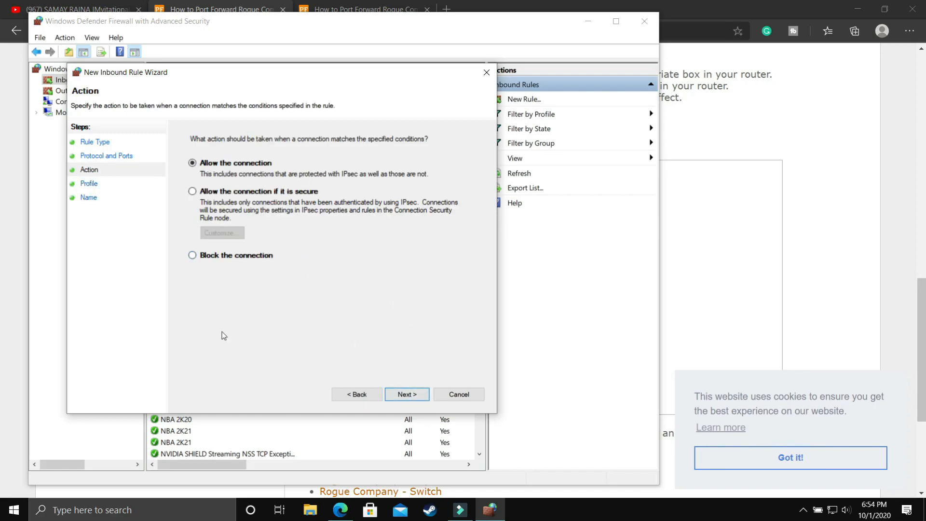
# Allow the connection on all profiles and finish the rule named Rogue Company
pyautogui.click(406, 394)
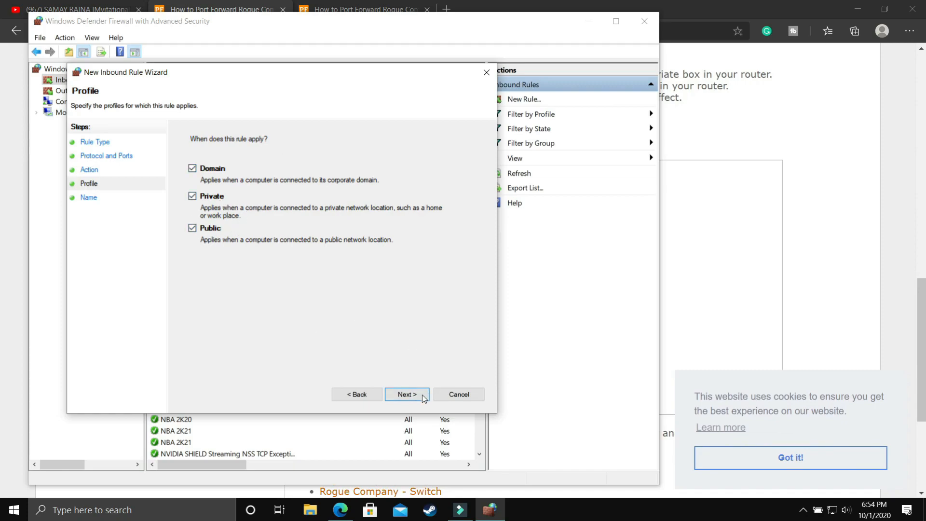
pyautogui.click(406, 395)
pyautogui.write('Rogure C')
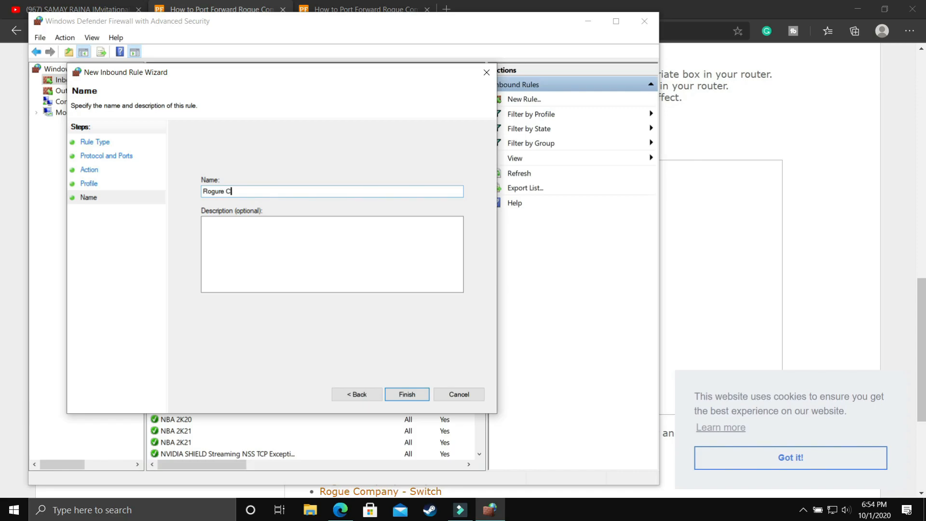
pyautogui.write('ompany')
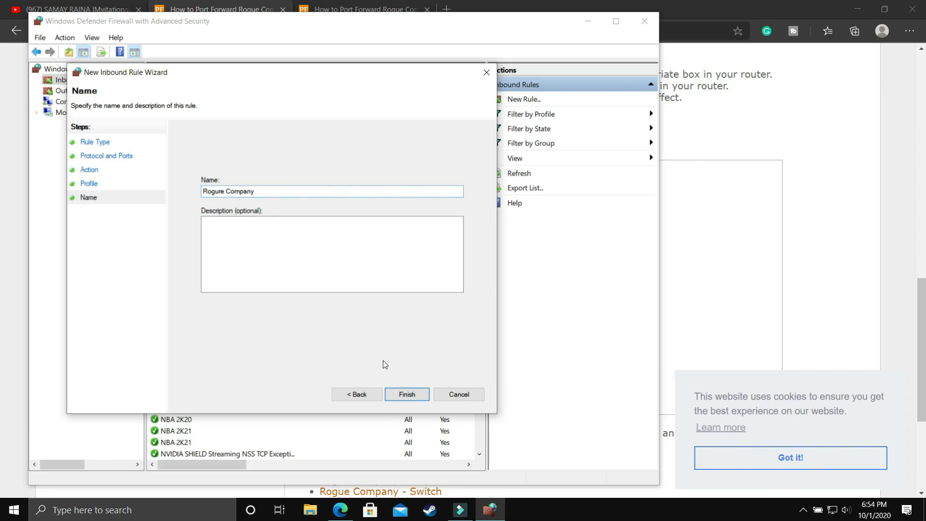
pyautogui.click(406, 394)
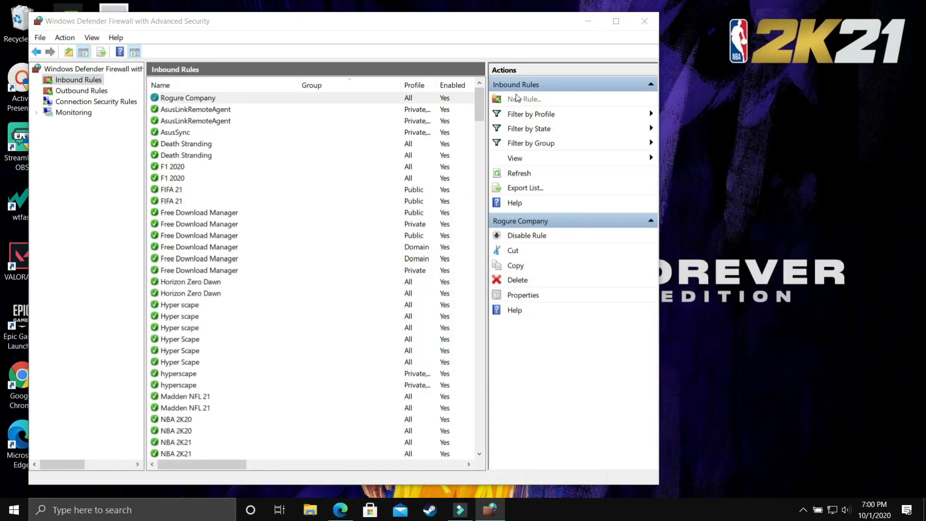
# Start a second port-based inbound rule for UDP ports 9002-9999
pyautogui.click(523, 99)
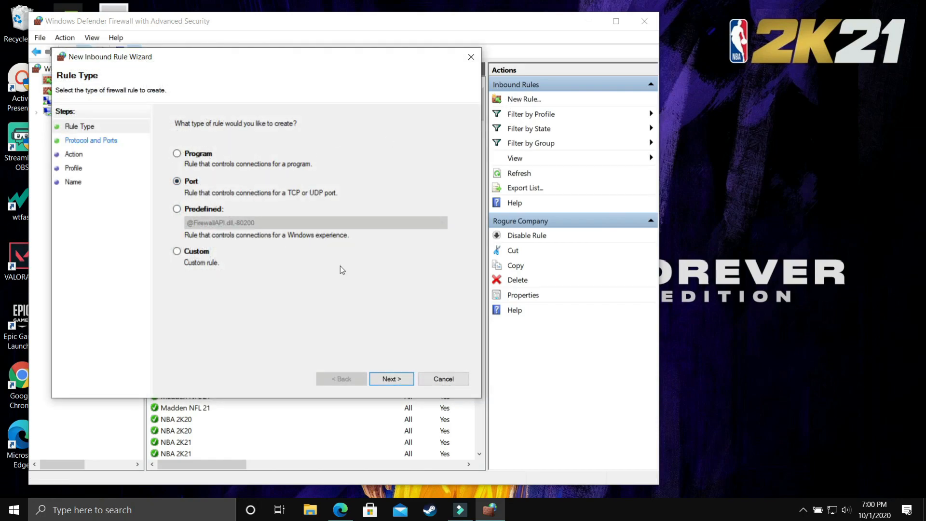
pyautogui.click(391, 379)
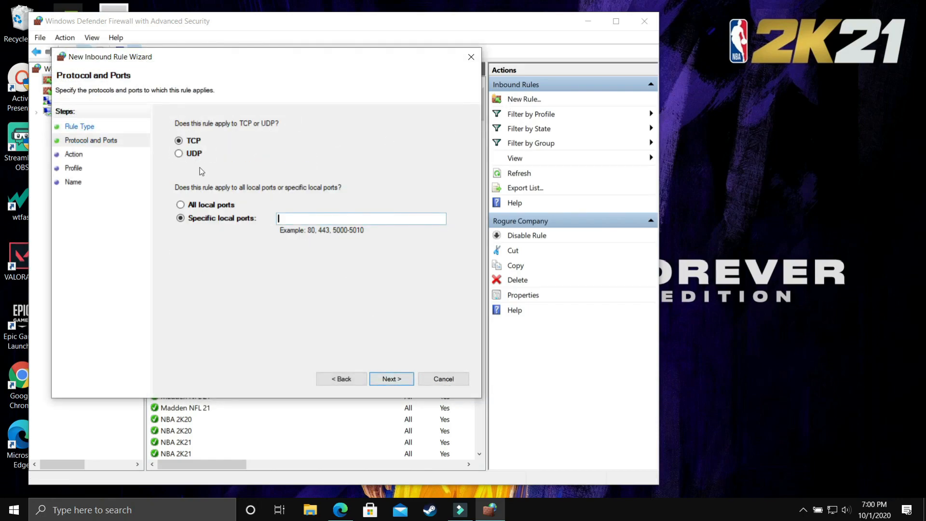
pyautogui.click(180, 153)
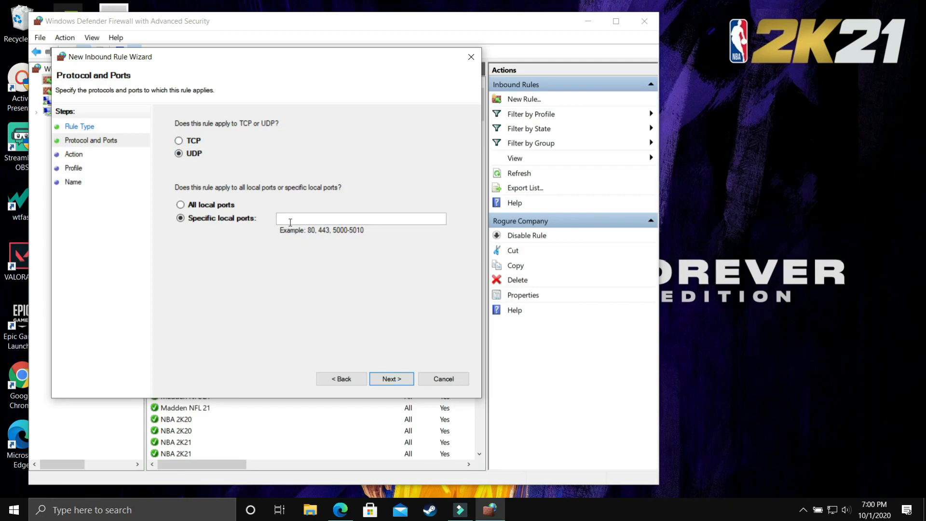
pyautogui.write('9002-9999')
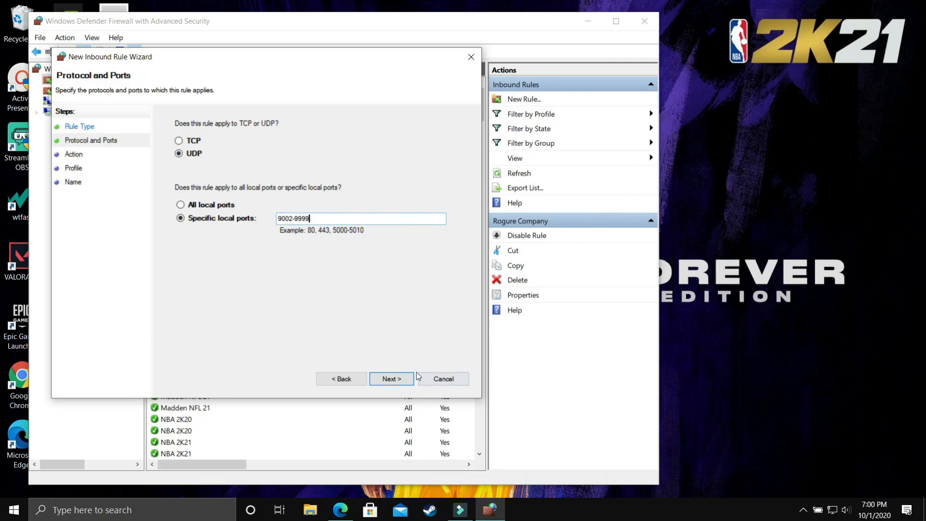
pyautogui.click(390, 379)
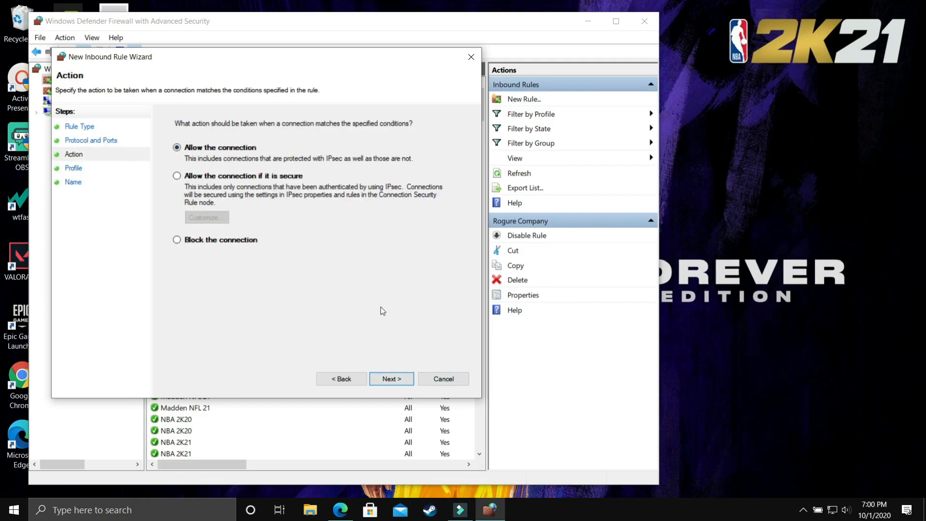
# Allow it on all network profiles and finish it with the name Rogue Company
pyautogui.click(391, 378)
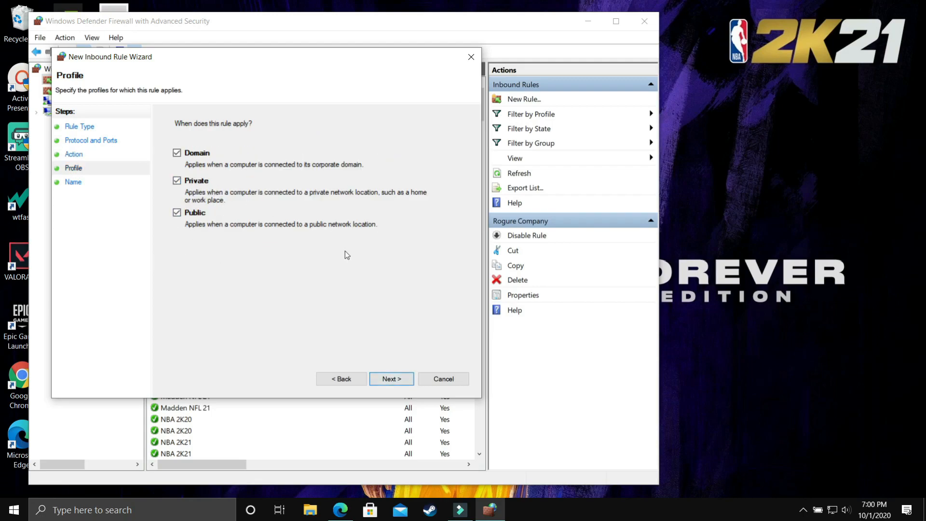
pyautogui.click(391, 378)
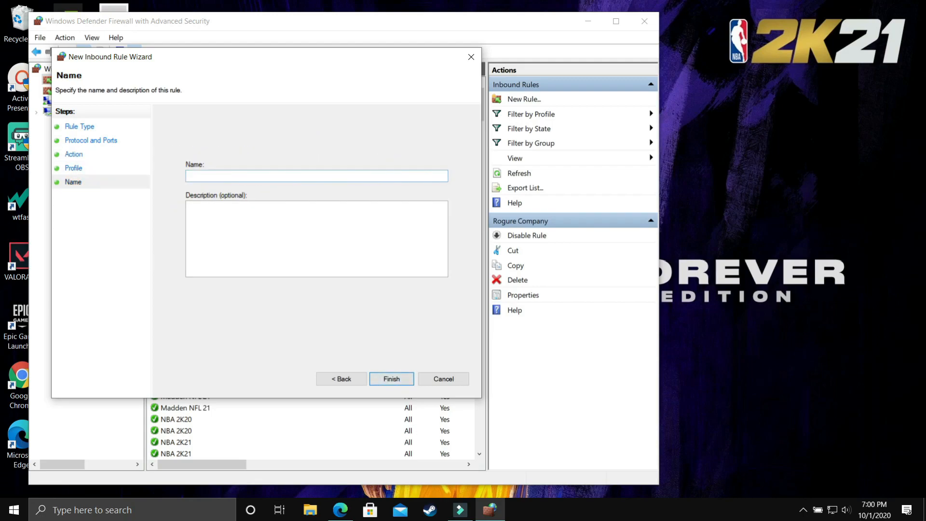
pyautogui.write('Rogue')
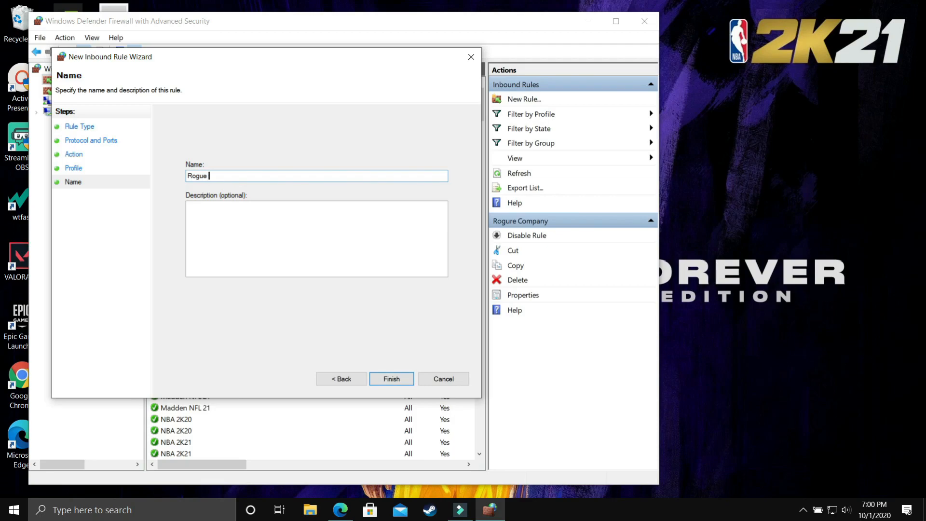
pyautogui.write('Companby')
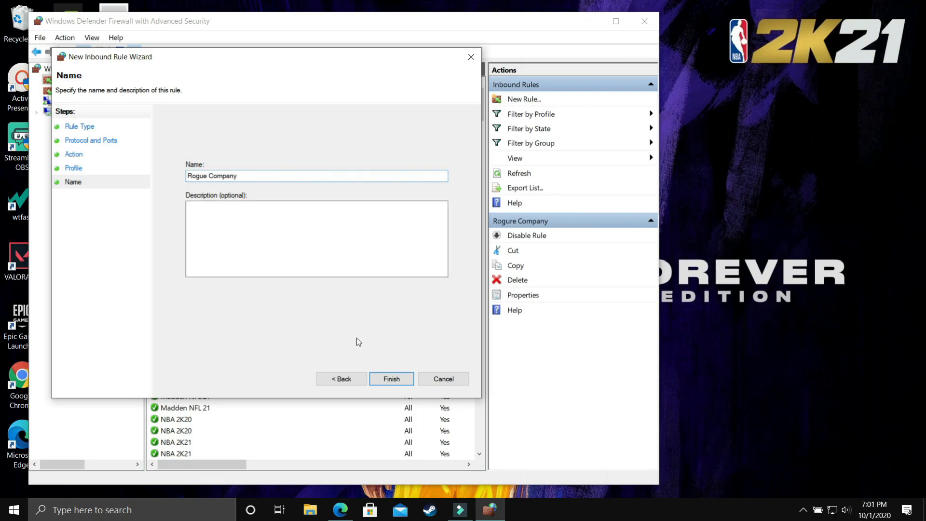
pyautogui.click(391, 379)
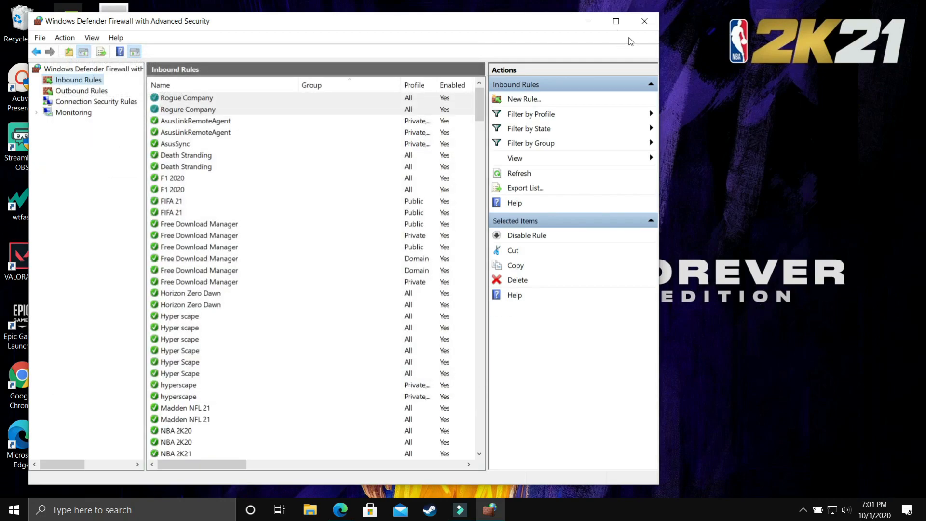
pyautogui.click(644, 20)
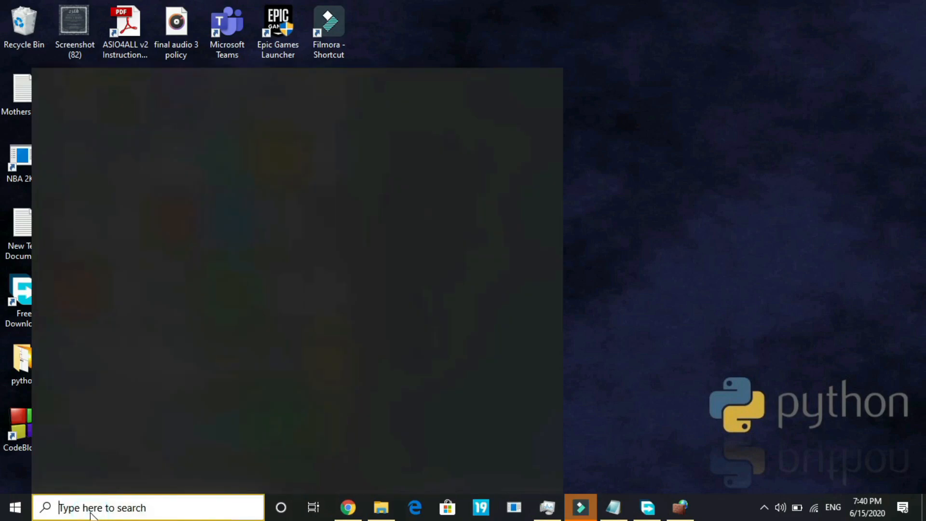
# Run ipconfig /flushdns in a cmd window to clear the DNS resolver cache, then close it
pyautogui.write('cmd')
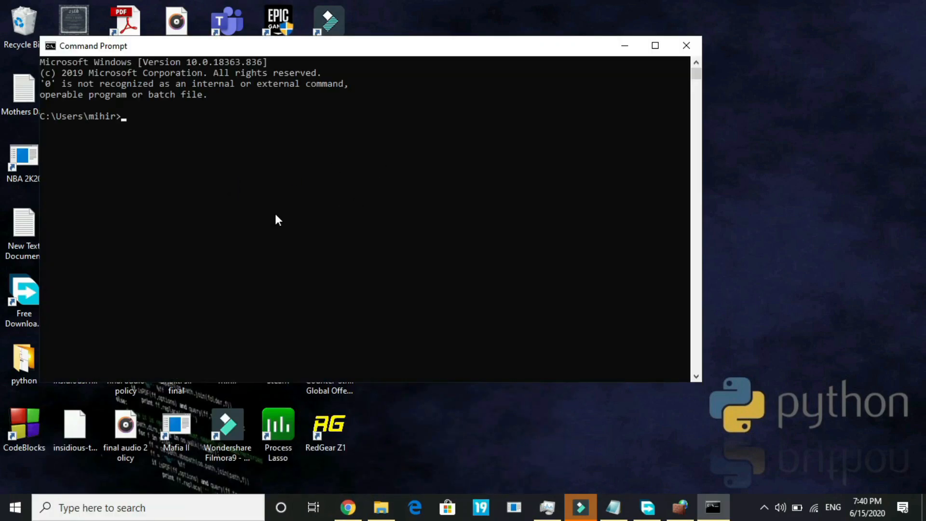
pyautogui.write('ipcon')
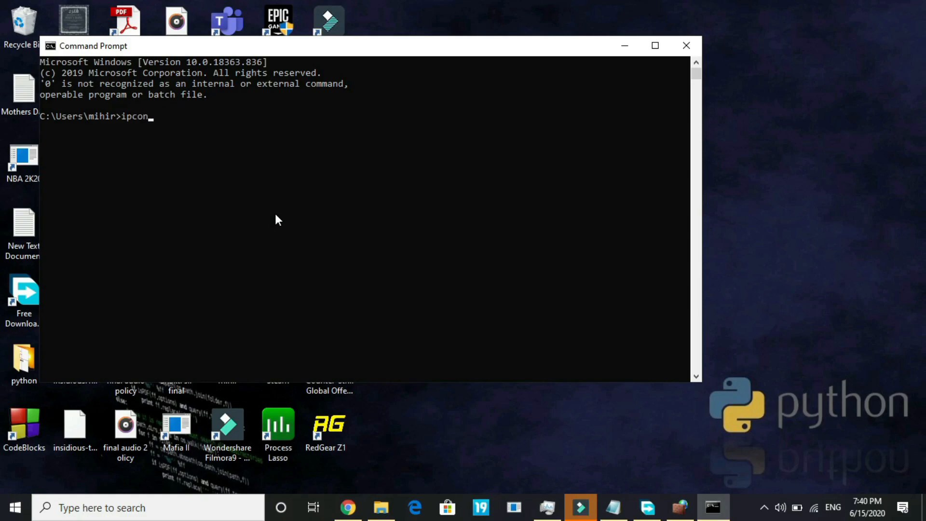
pyautogui.write('f')
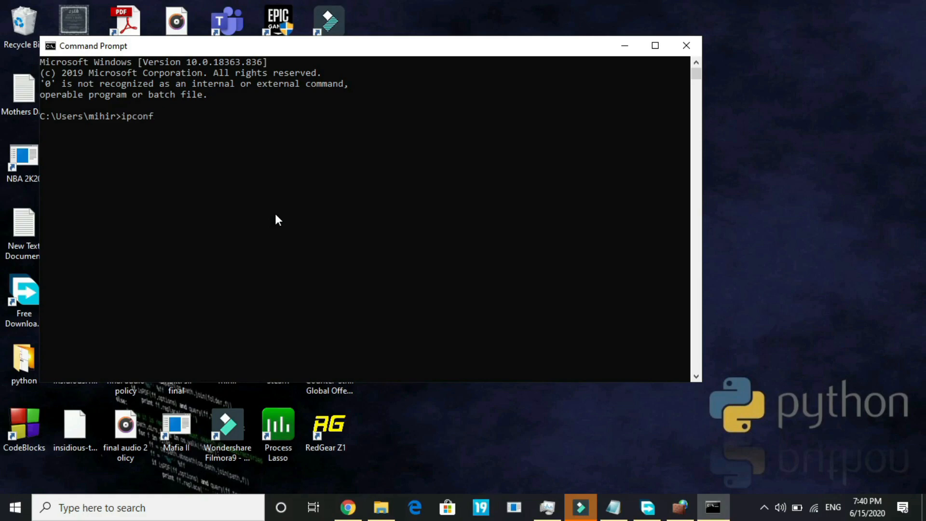
pyautogui.write('ig /')
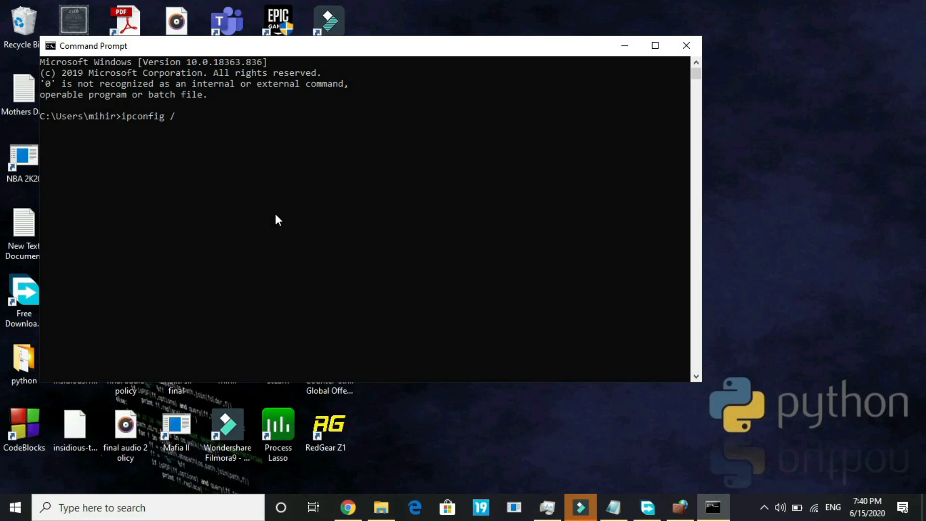
pyautogui.write('flu')
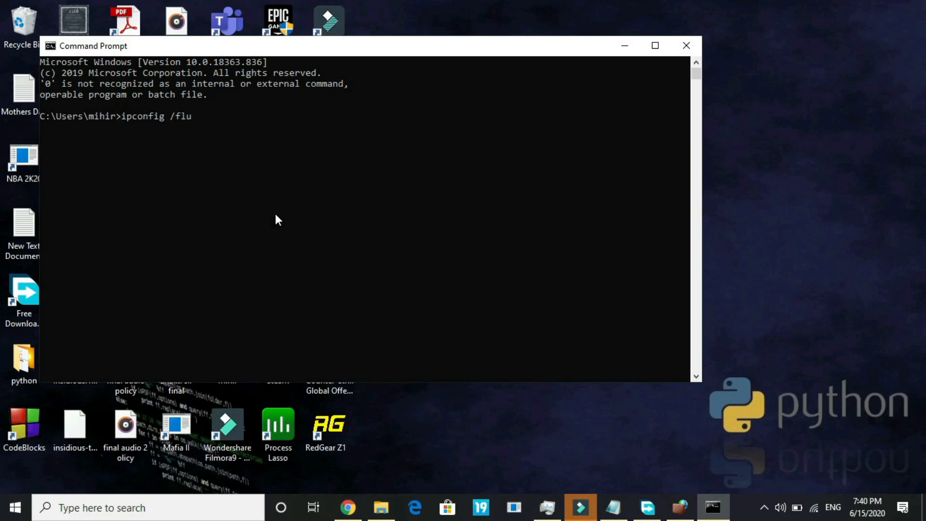
pyautogui.write('shdns')
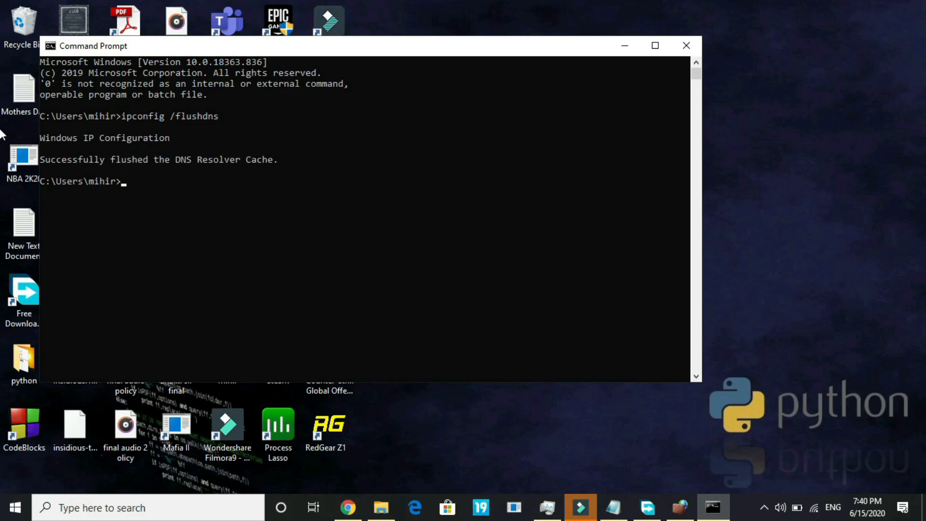
pyautogui.moveTo(377, 176)
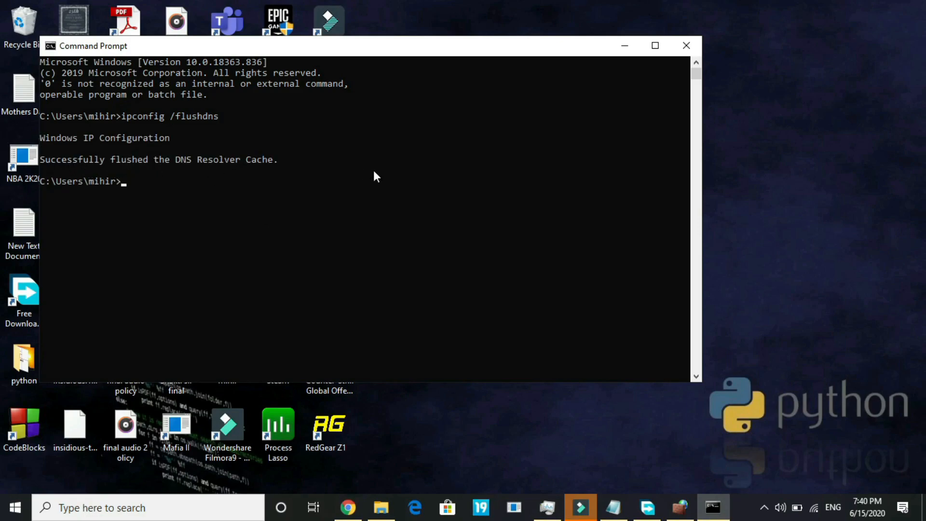
pyautogui.moveTo(711, 37)
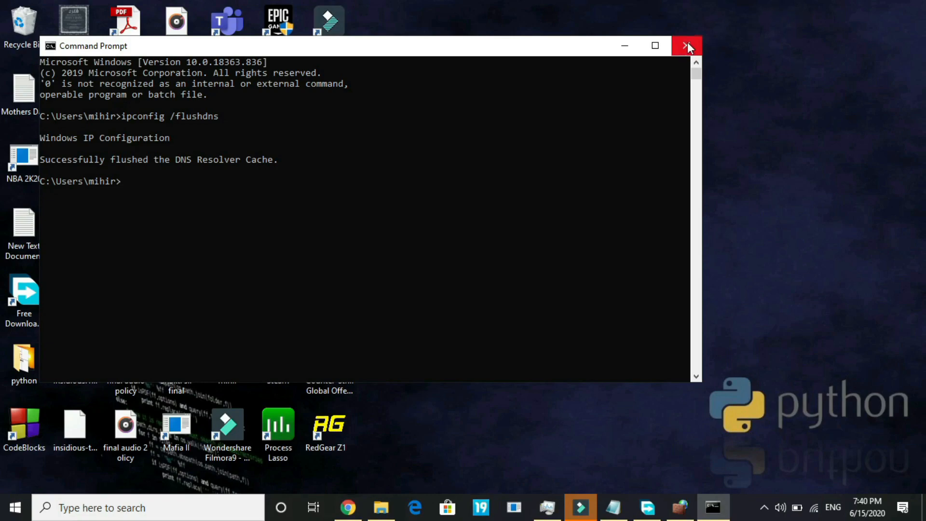
pyautogui.moveTo(687, 46)
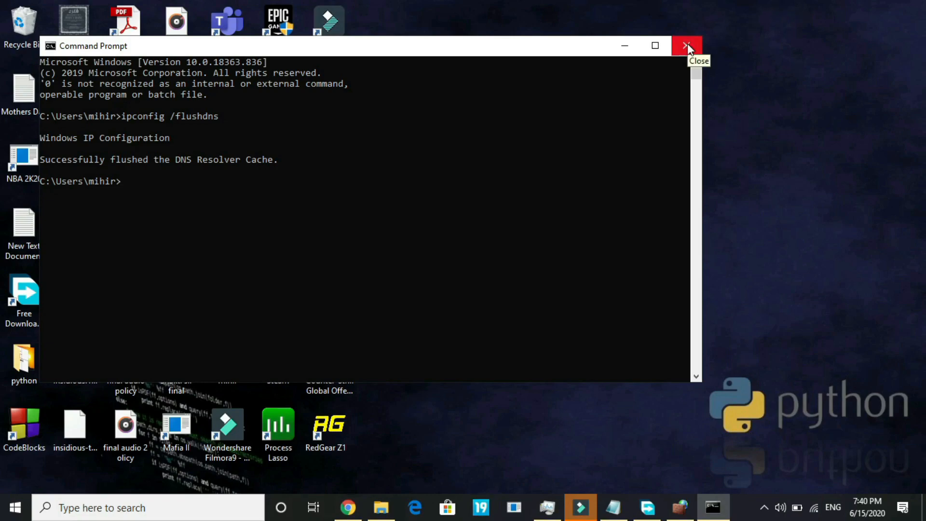
pyautogui.click(687, 47)
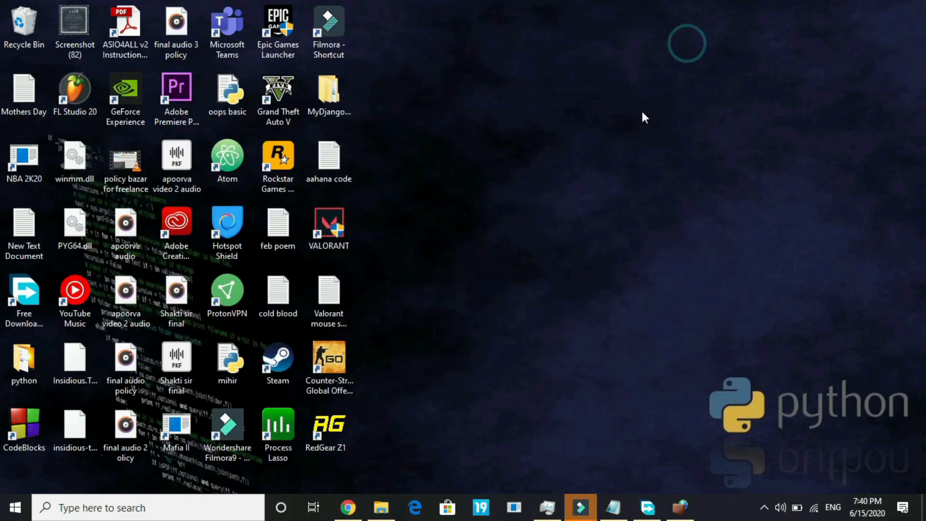
pyautogui.moveTo(515, 269)
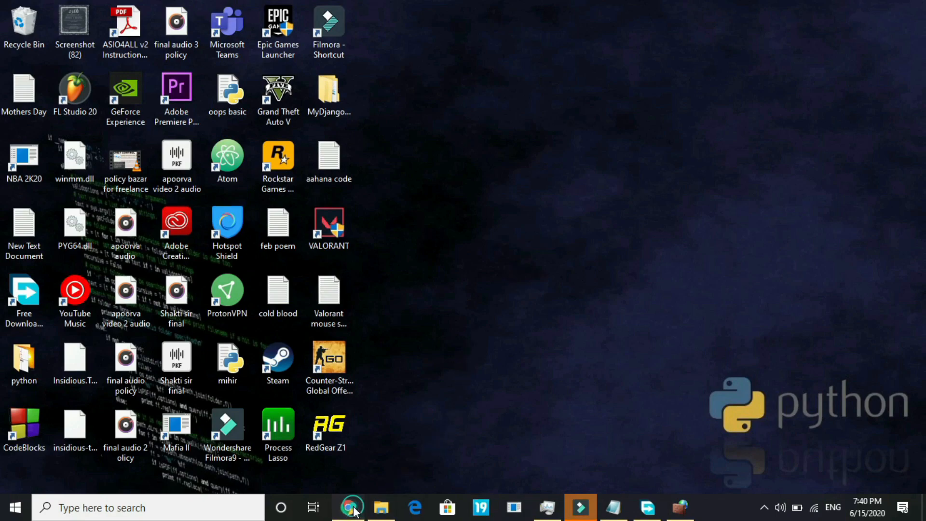
# Show the Nvidia Control Panel settings video briefly, then return to the Razer Cortex Game Booster video
pyautogui.click(349, 507)
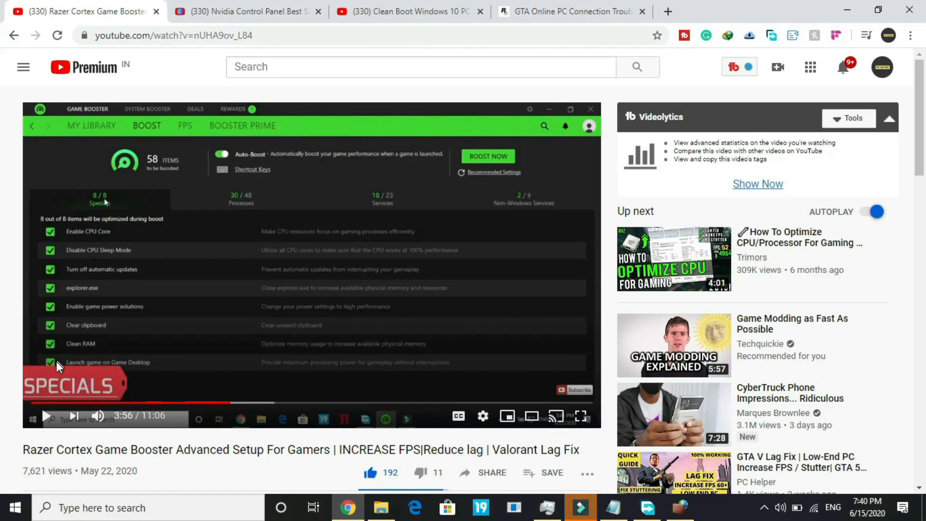
pyautogui.scroll(-3)
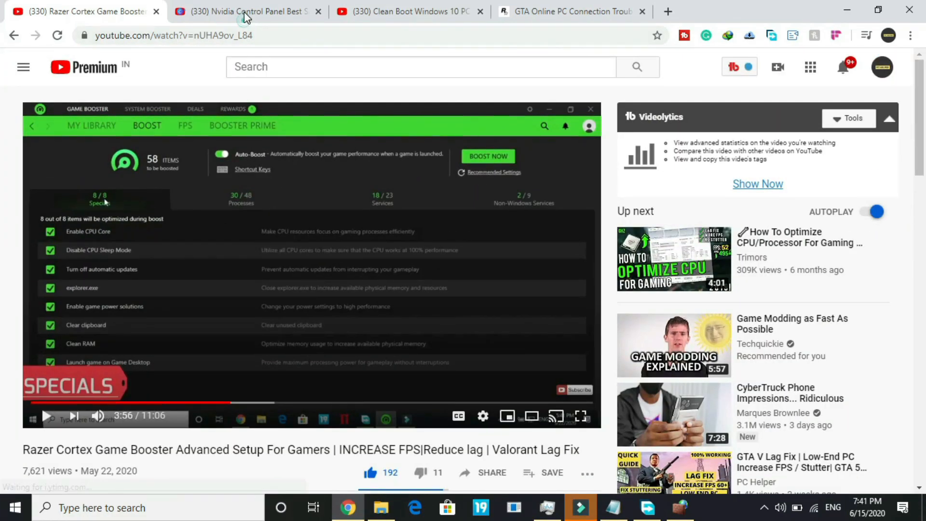
pyautogui.click(248, 11)
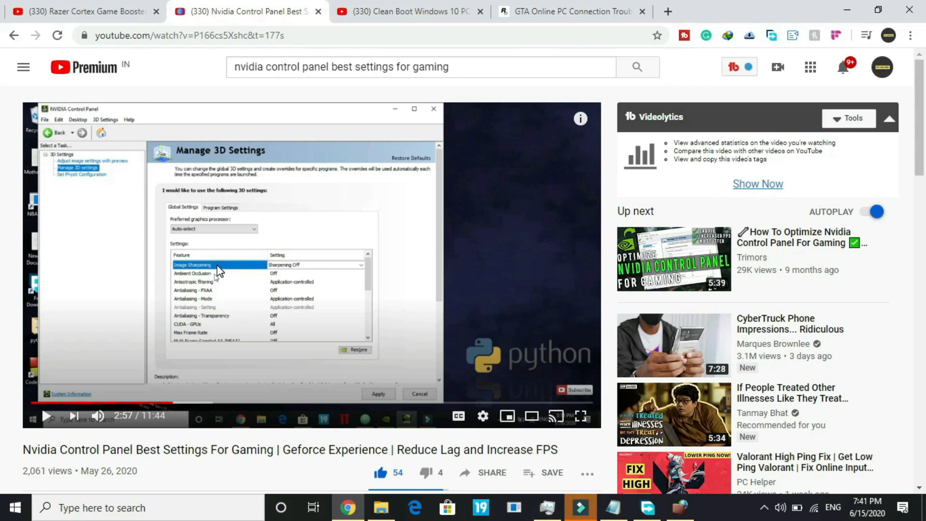
pyautogui.moveTo(115, 463)
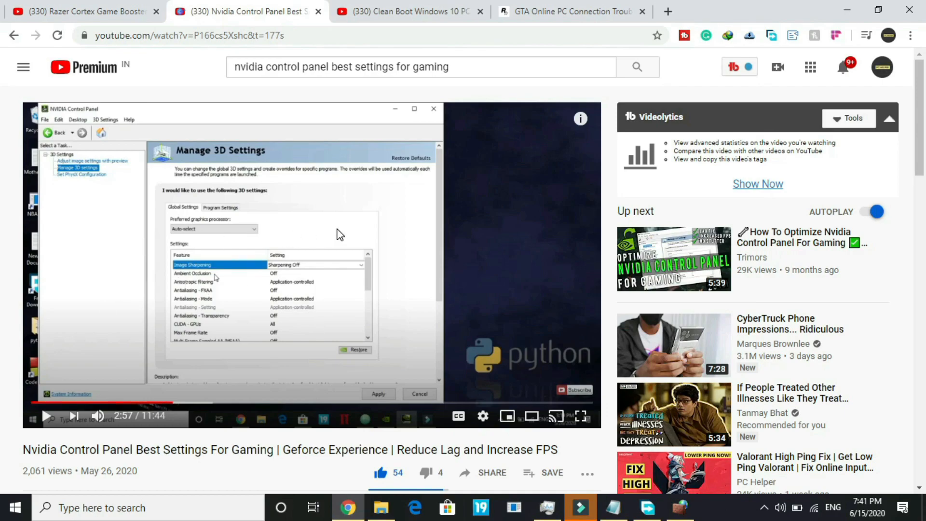
pyautogui.click(83, 12)
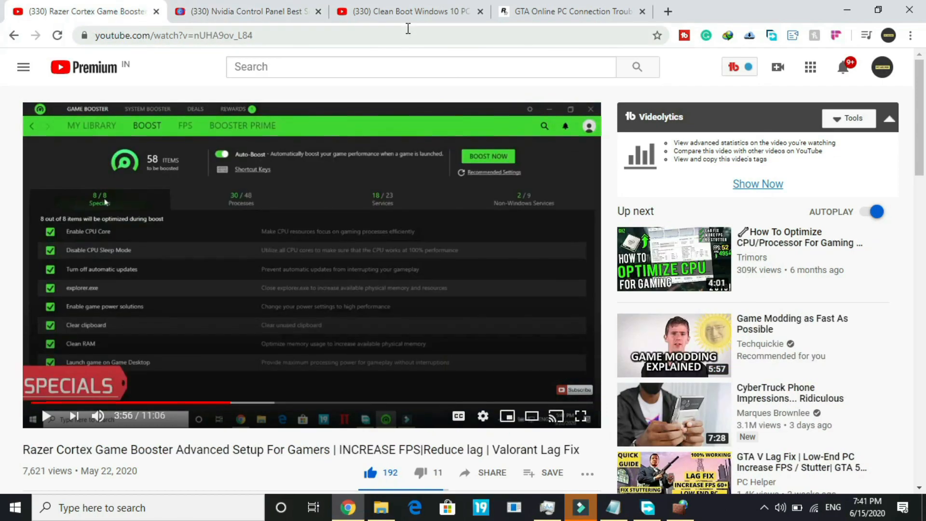